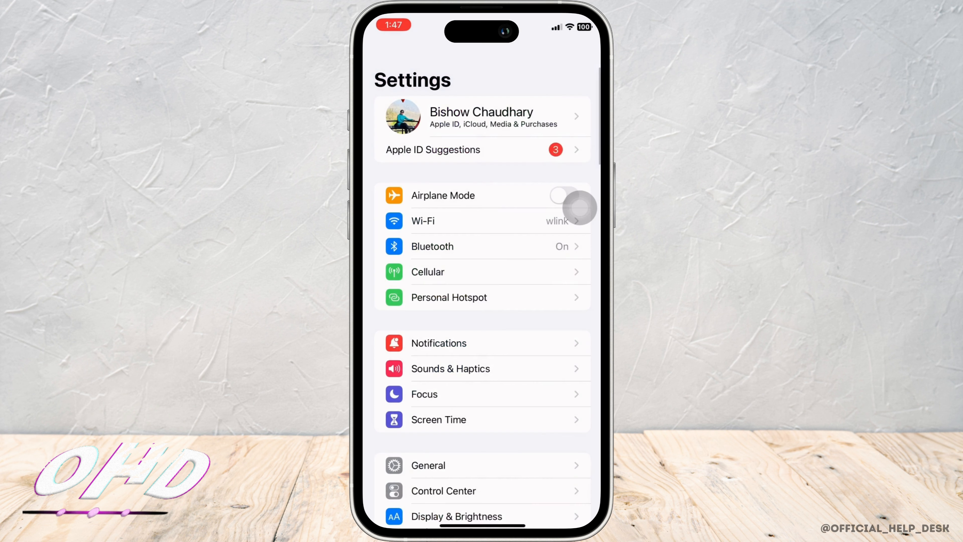
Step: Confirm Date & Time has 'Set Automatically' enabled, then return to the main settings list
scroll(down, 3)
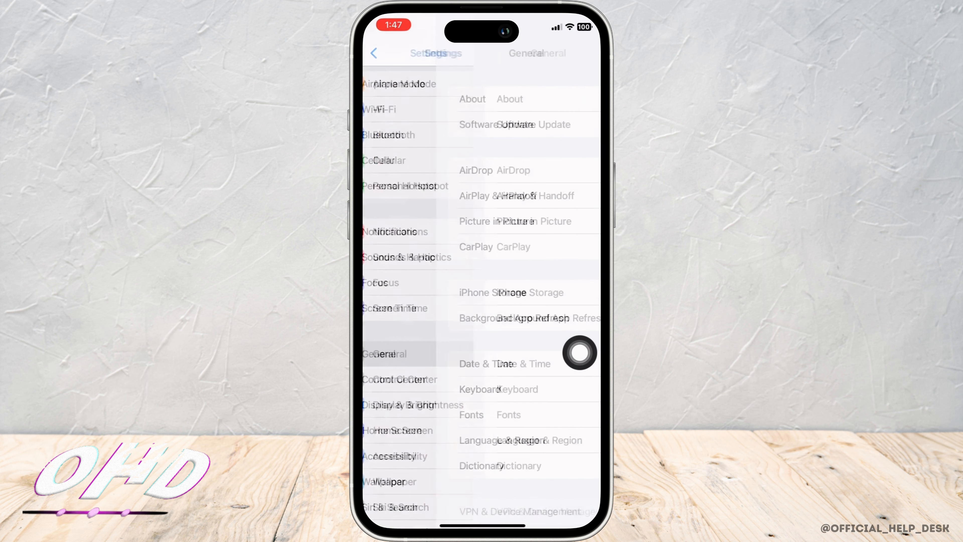
click(487, 363)
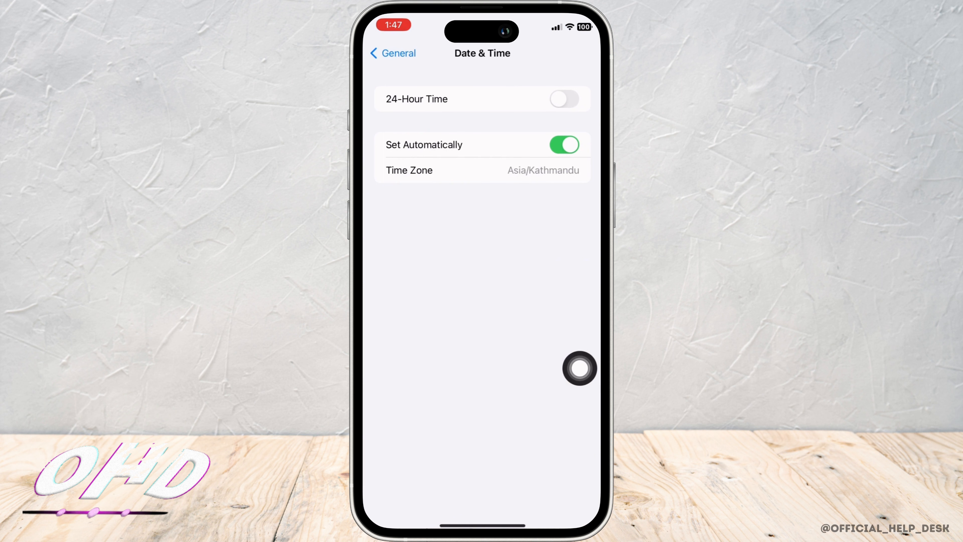
click(564, 145)
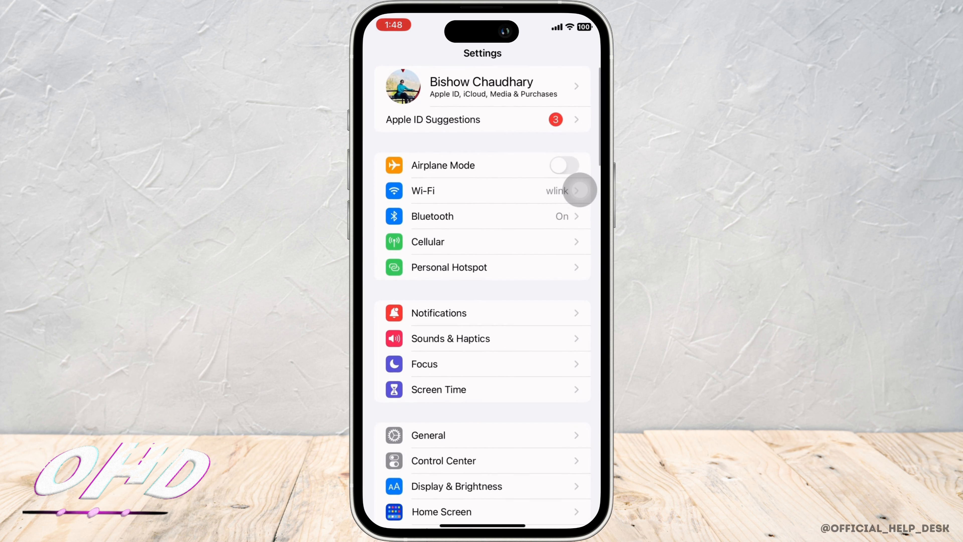
Step: Sign out of the Apple ID account, approving Turn Off for Find My iPhone
click(482, 87)
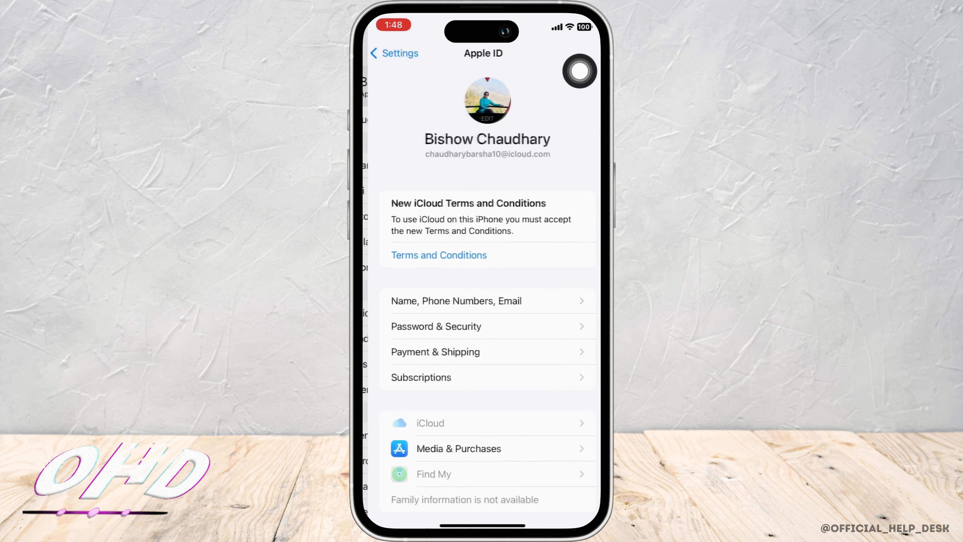
scroll(down, 3)
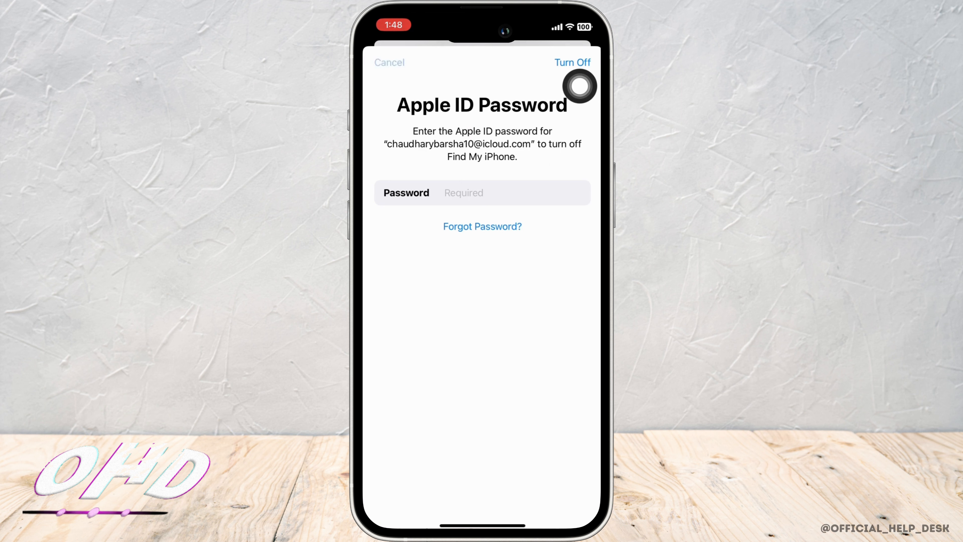
click(389, 62)
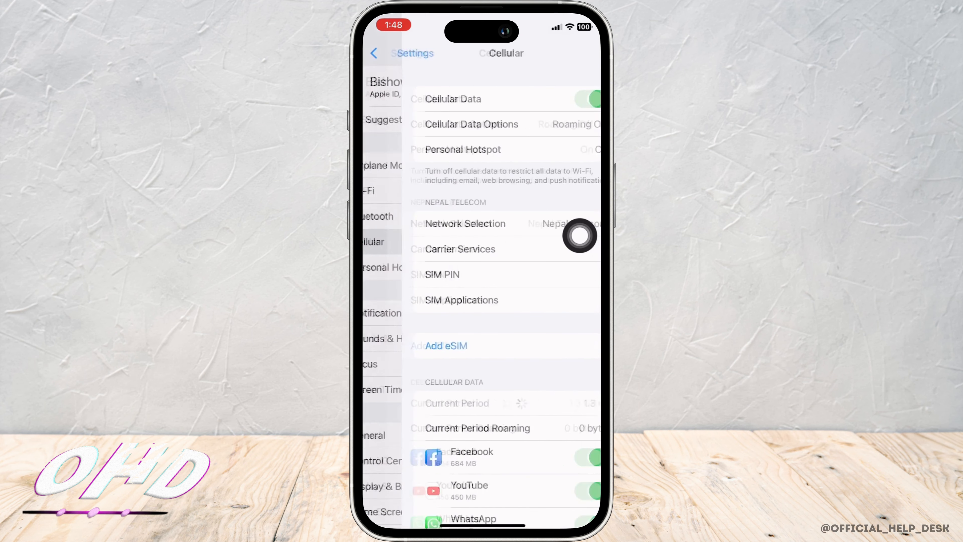
Step: Review the Cellular per-app list to confirm the App Store may use cellular data
scroll(down, 3)
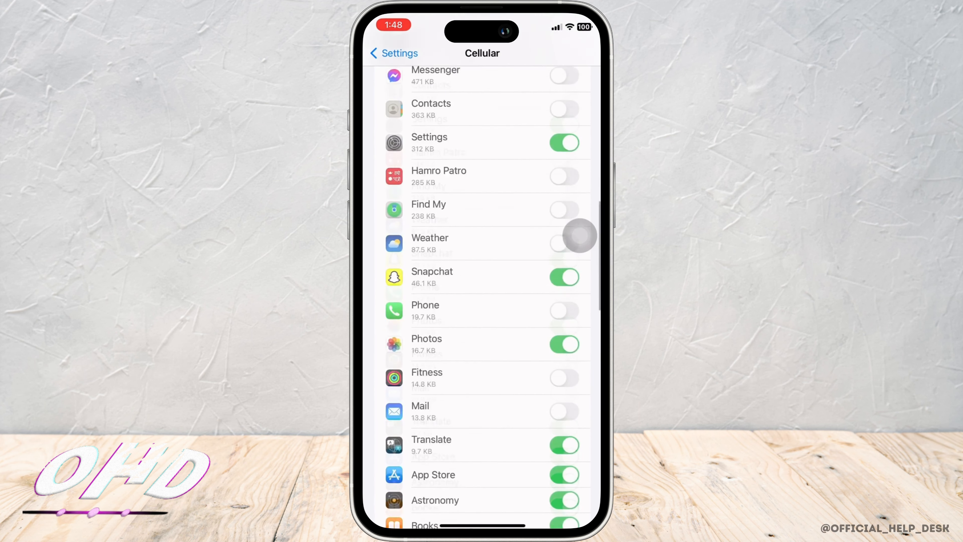
scroll(down, 3)
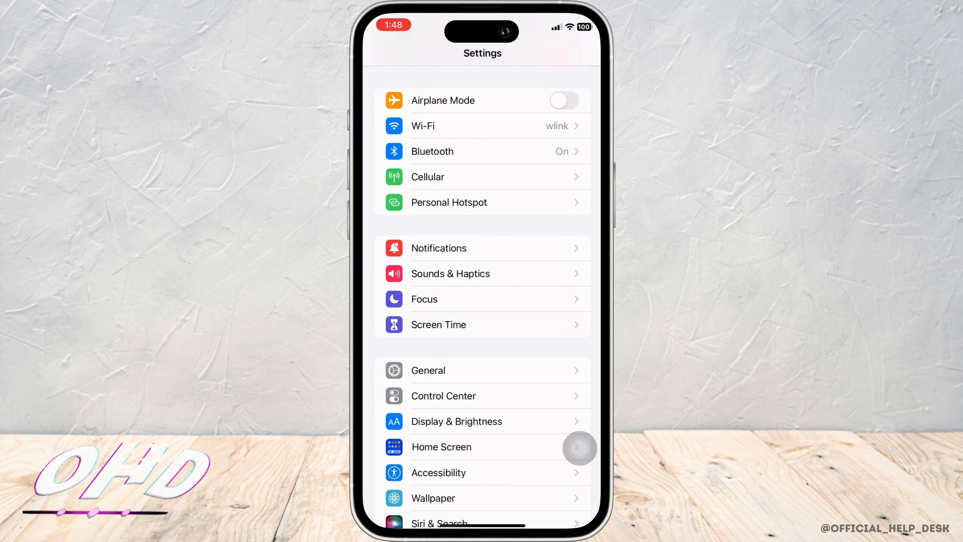
Step: Shut down the iPhone from General using 'slide to power off' so it restarts
click(428, 370)
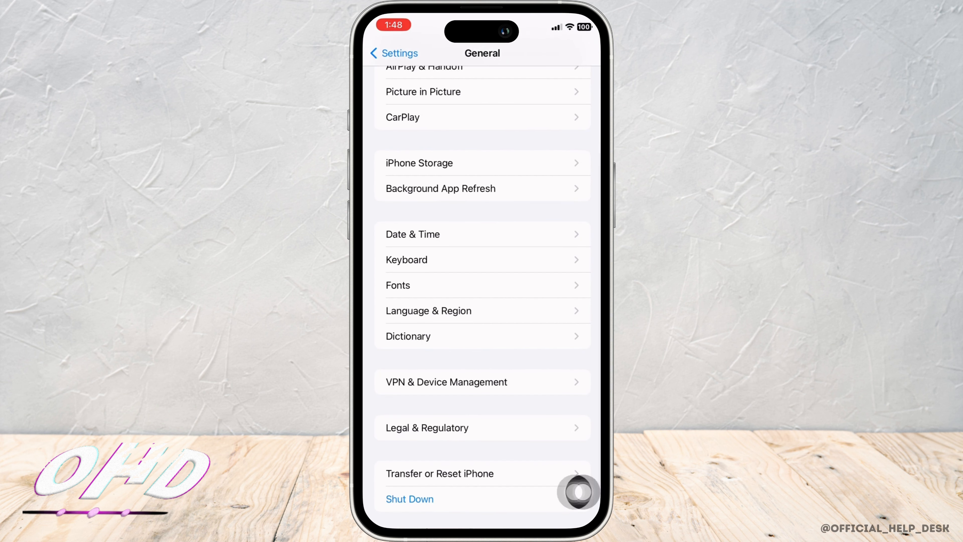
click(409, 499)
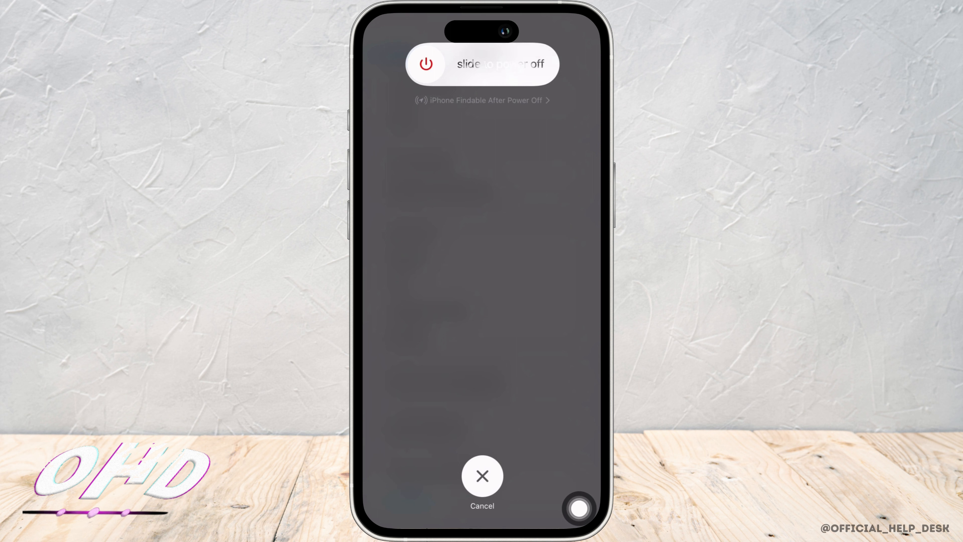
drag(426, 64, 504, 64)
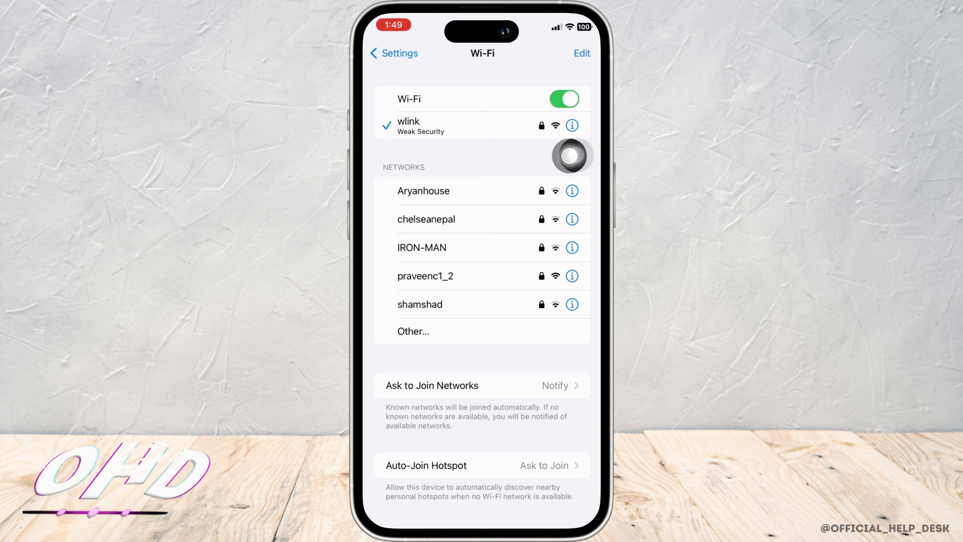
Step: Forget the wlink Wi-Fi network from its details page so it can be rejoined
click(572, 125)
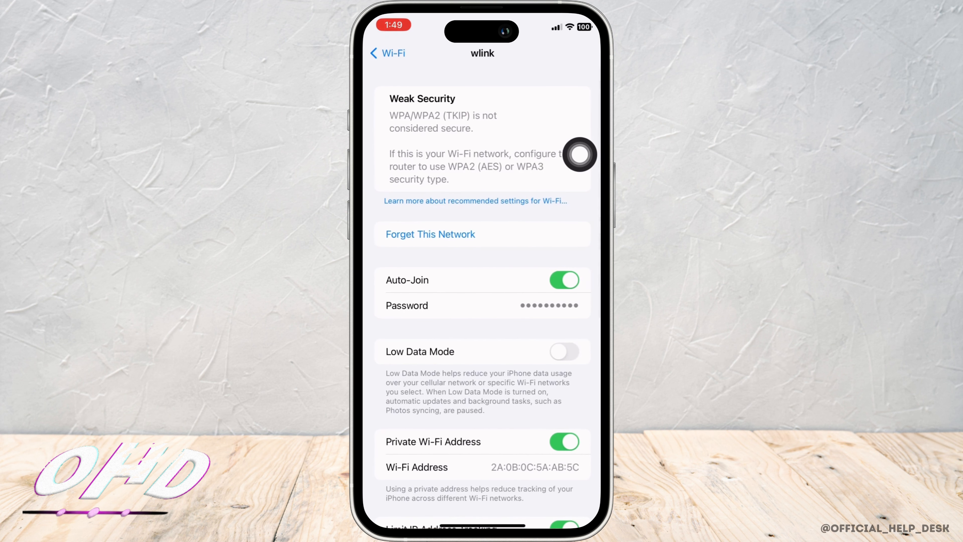
click(430, 234)
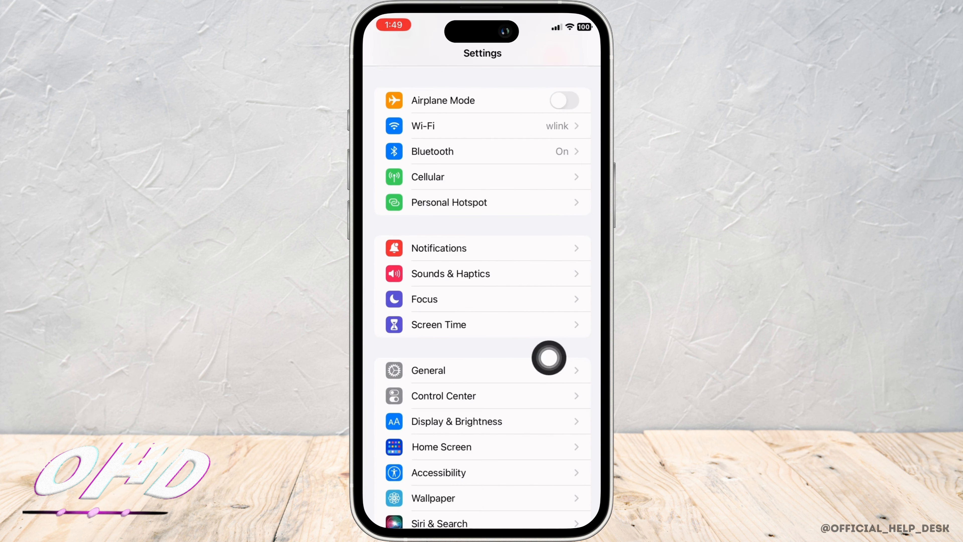
Step: Reset All Settings via General > Transfer or Reset iPhone, then return to the main list
click(429, 371)
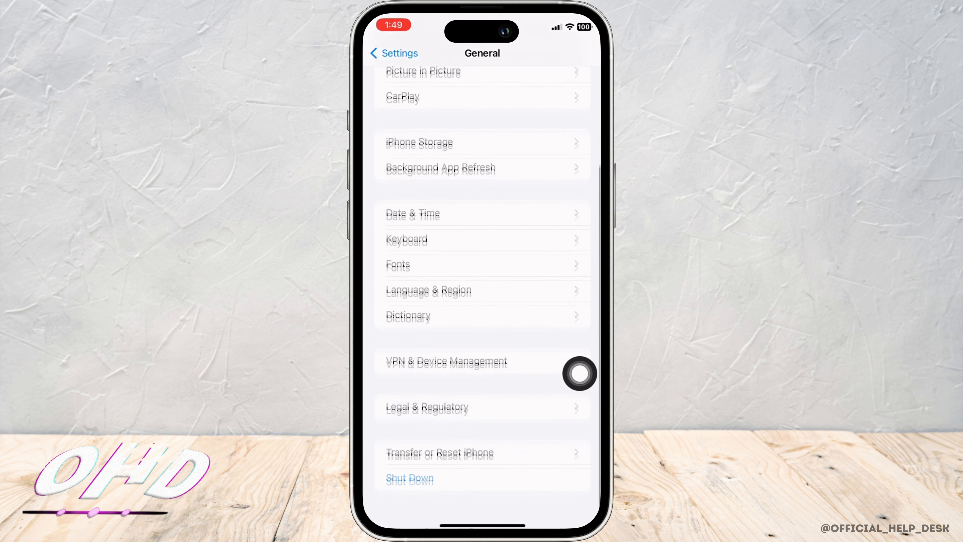
click(438, 452)
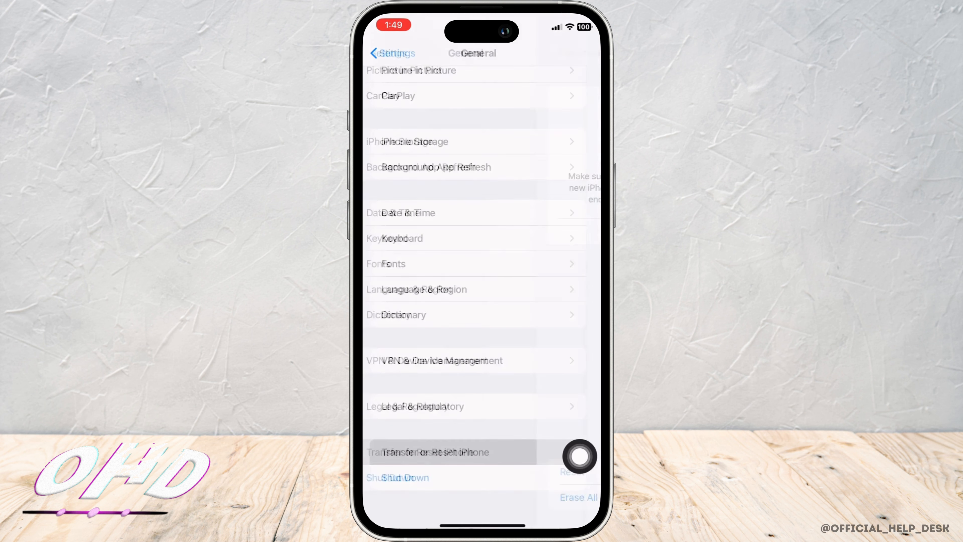
click(434, 453)
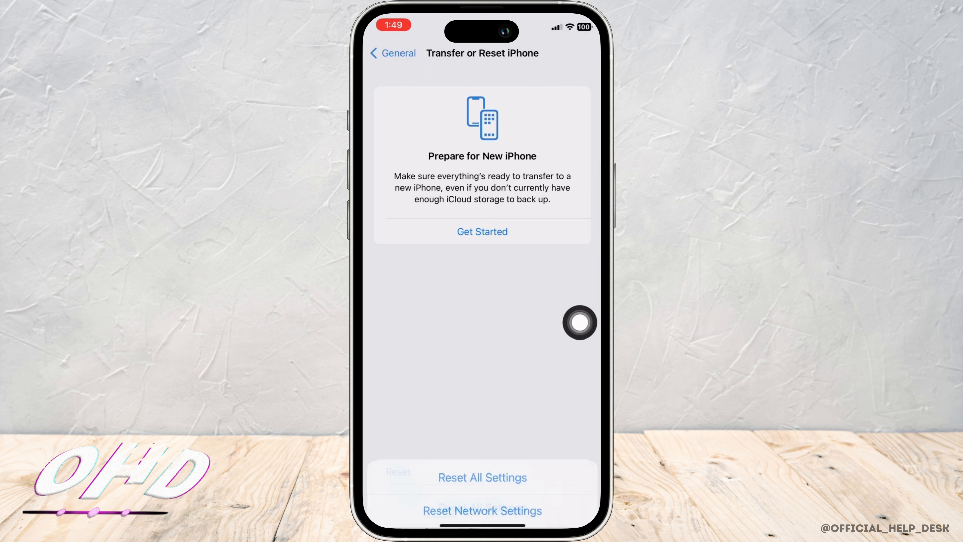
click(483, 478)
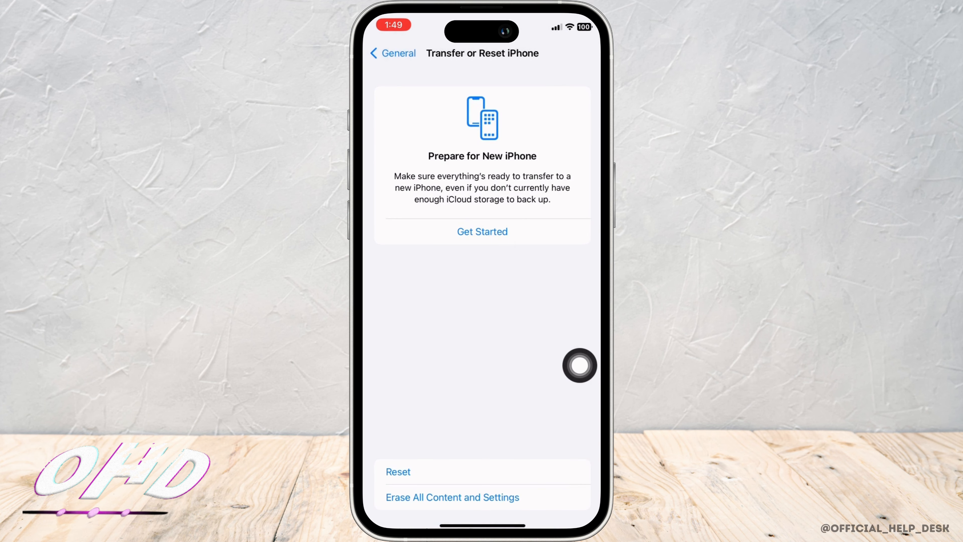
click(392, 53)
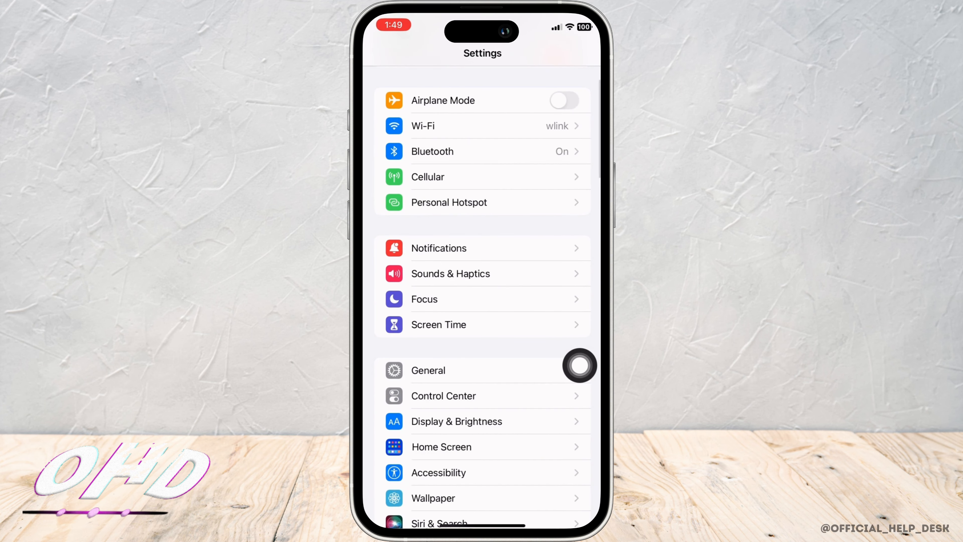
Step: View Software Update under General, showing iOS 16.5.1 is up to date
click(429, 370)
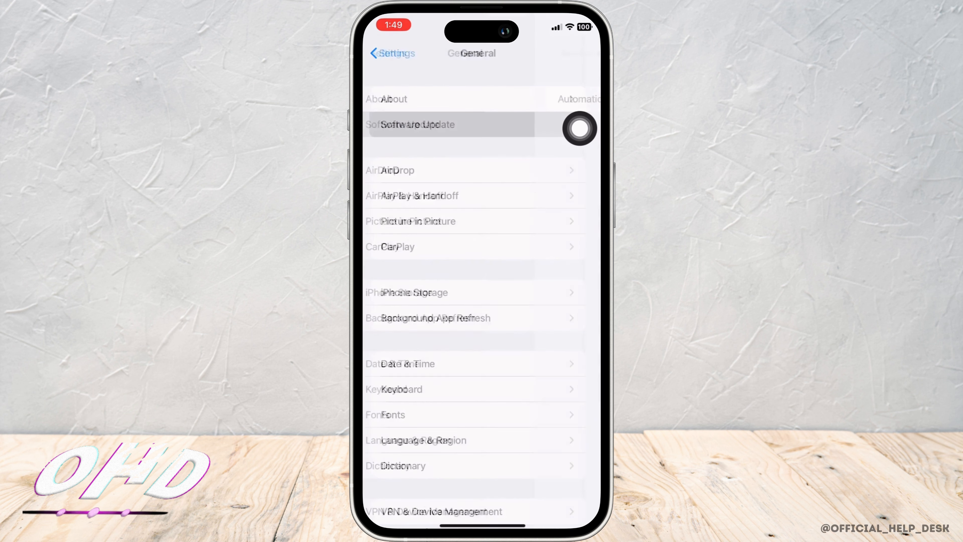
click(417, 124)
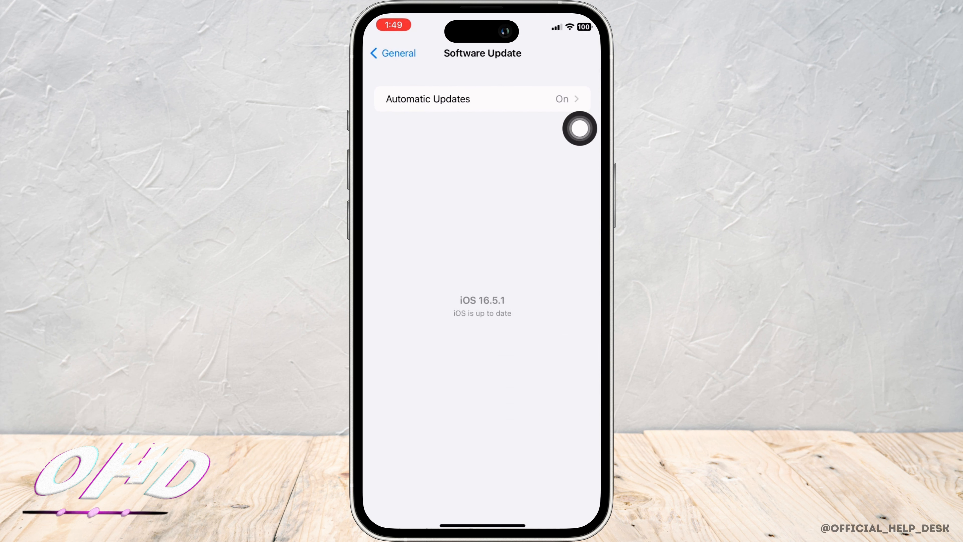